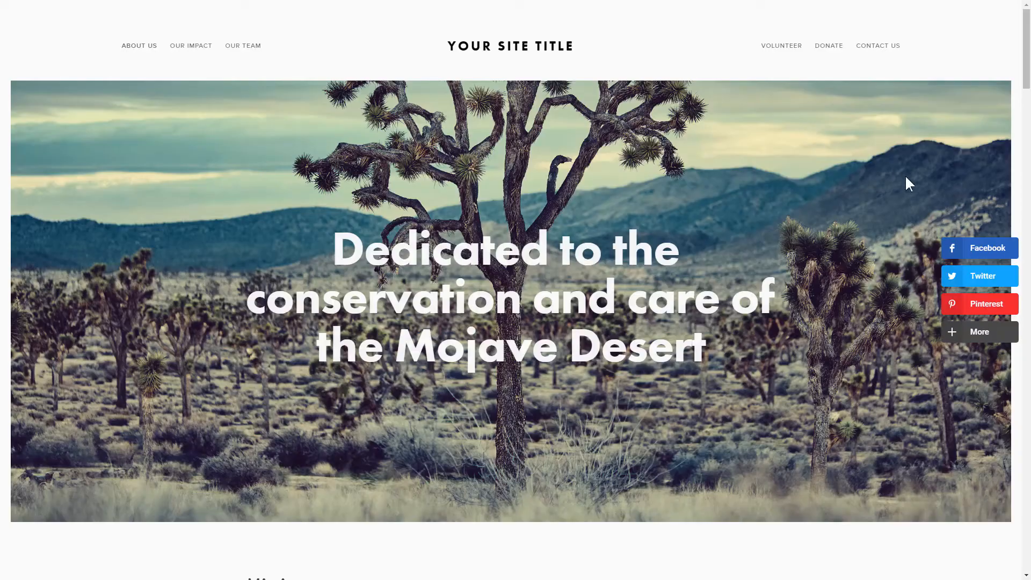
mouse_move(986, 321)
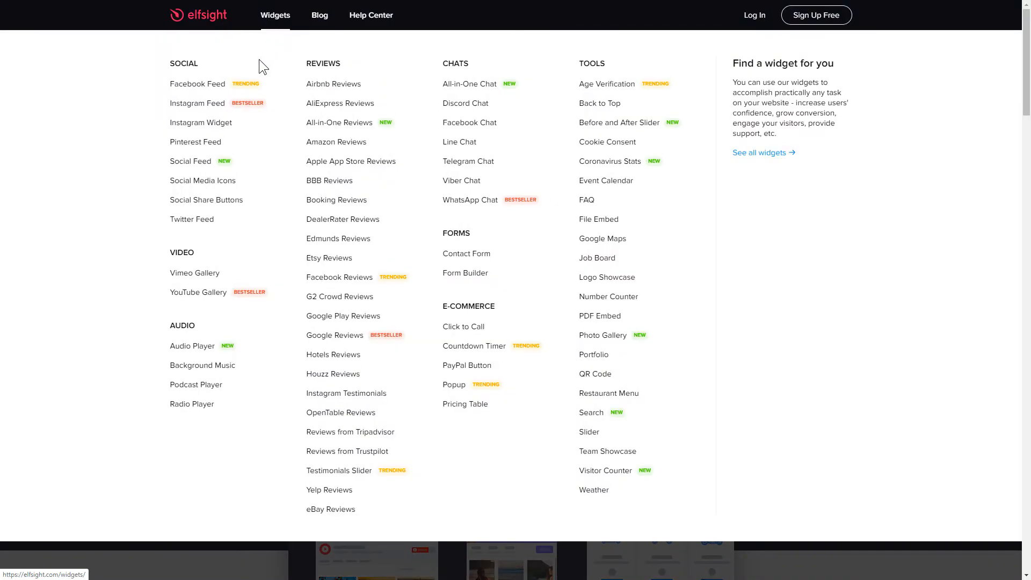
- Pick Social Share Buttons from the Elfsight widgets catalogue
left_click(206, 200)
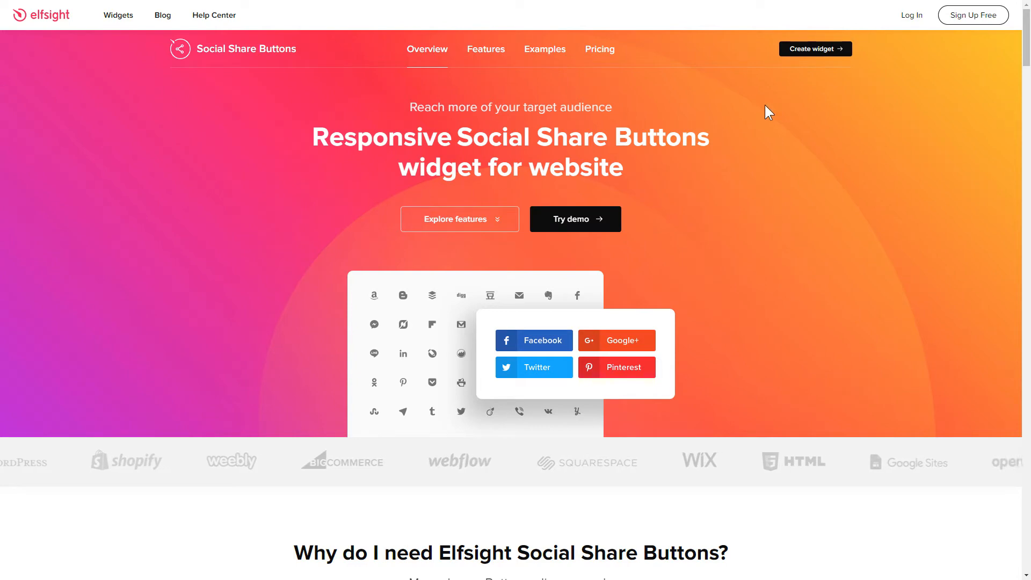
- Start a new widget, preview Floating and Small Buttons, then continue with Inline Buttons
left_click(815, 48)
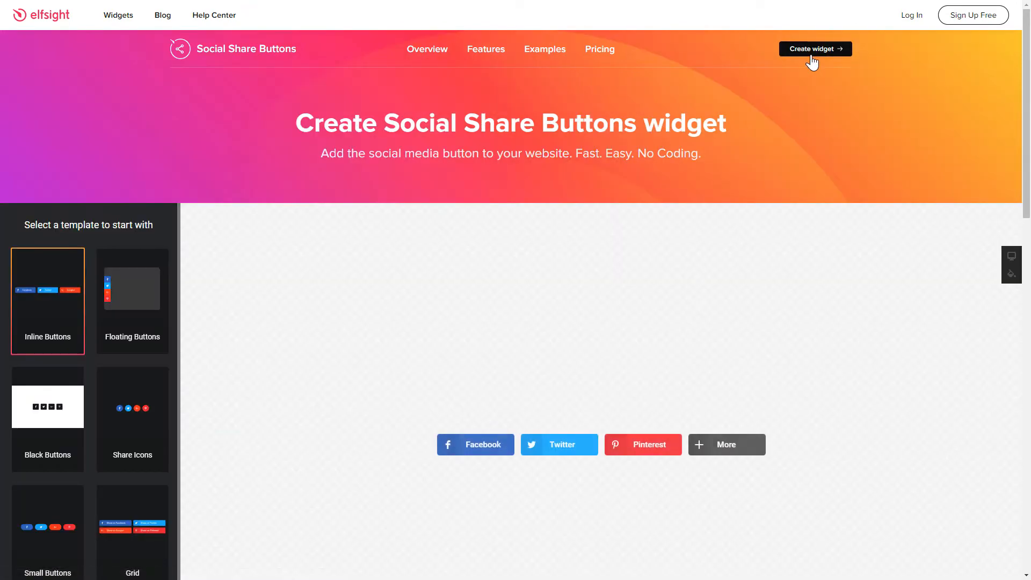
scroll("down", 3)
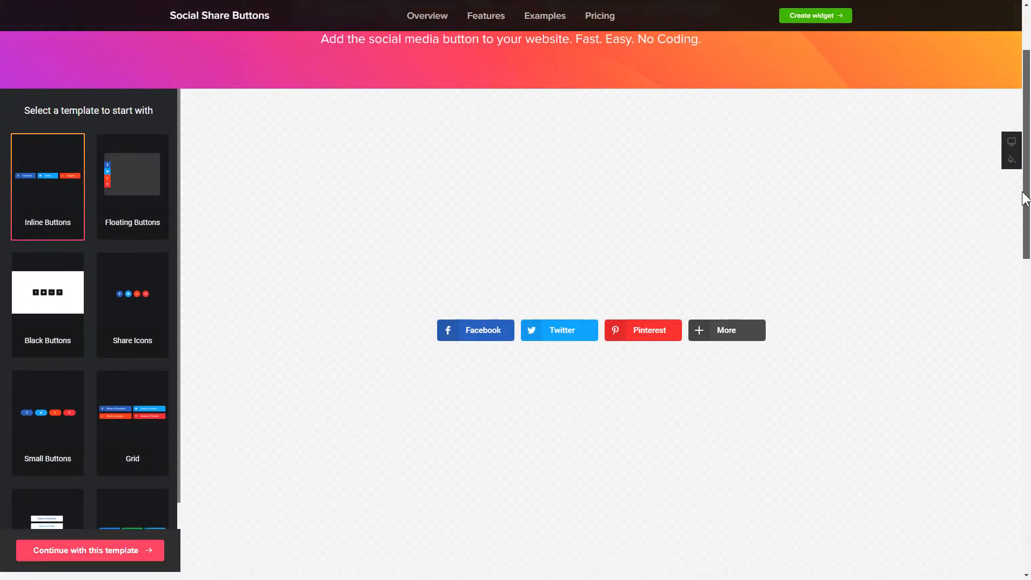
left_click(132, 168)
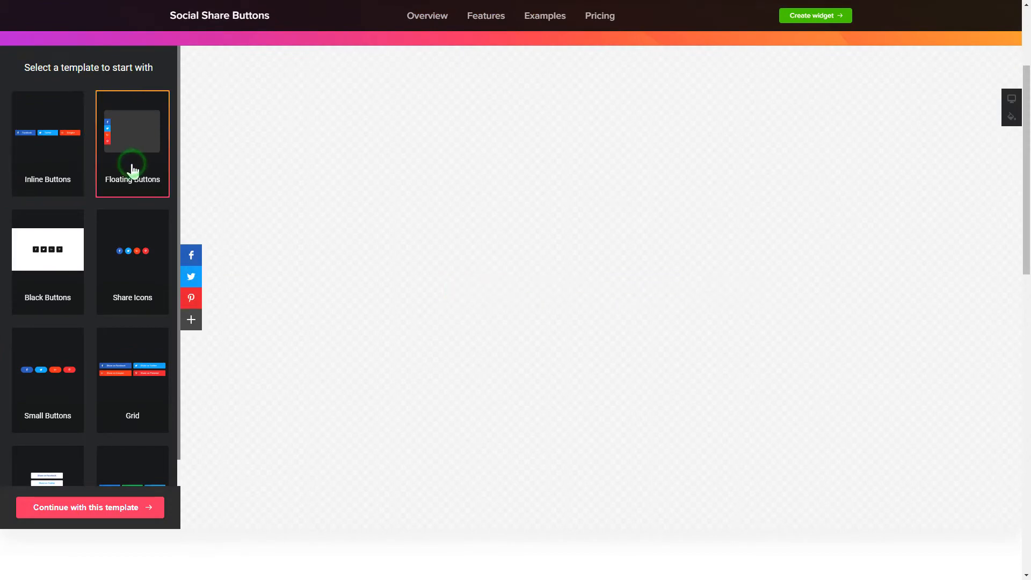
left_click(48, 380)
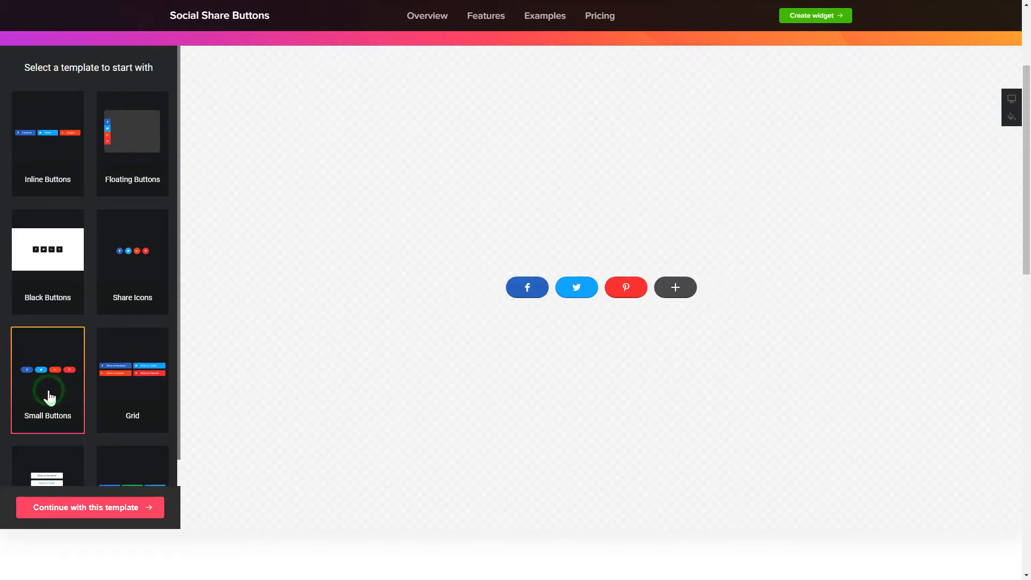
left_click(48, 145)
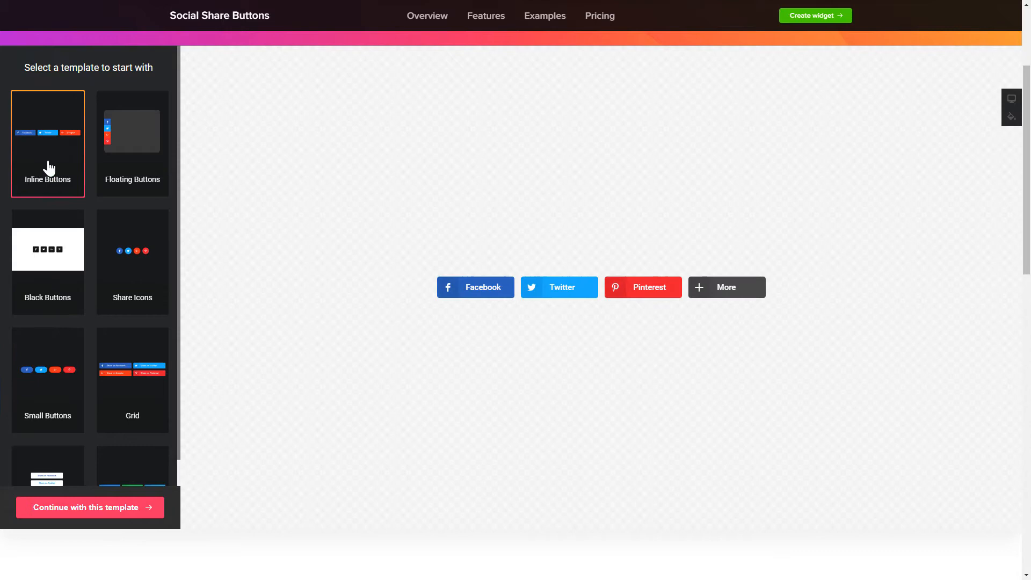
left_click(86, 507)
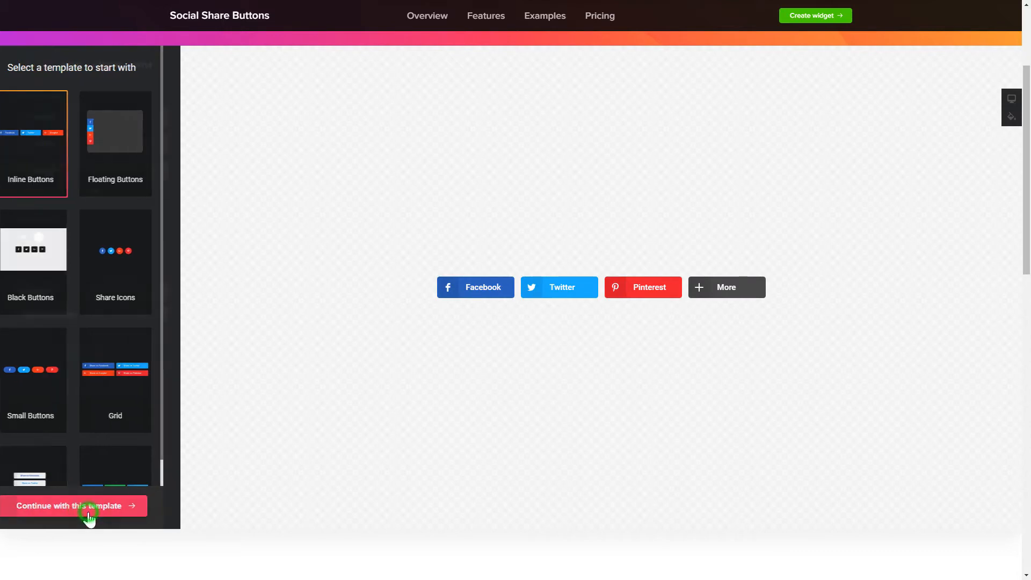
- Enter the widget editor and check Facebook in the social networks list
left_click(86, 505)
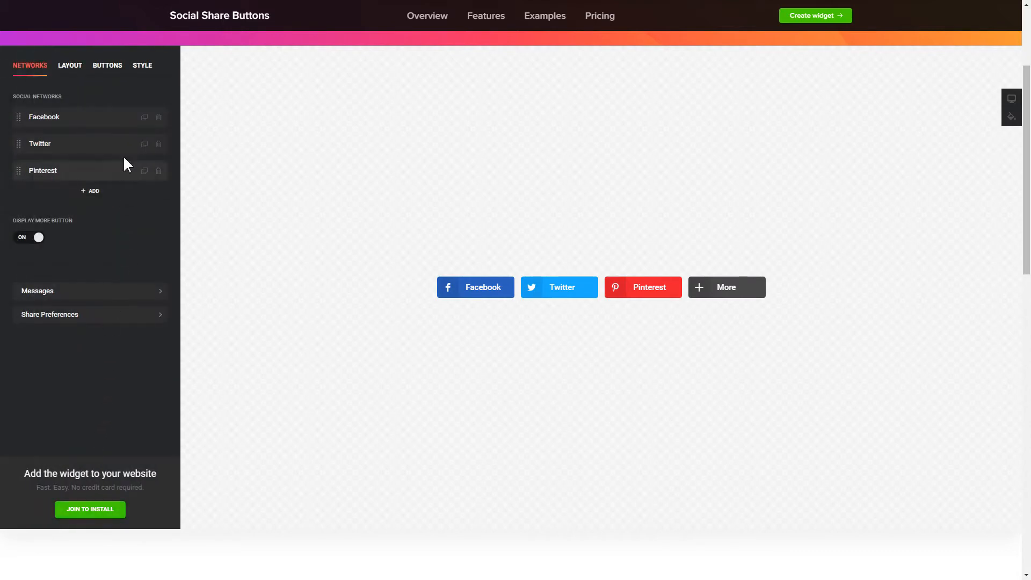
left_click(44, 117)
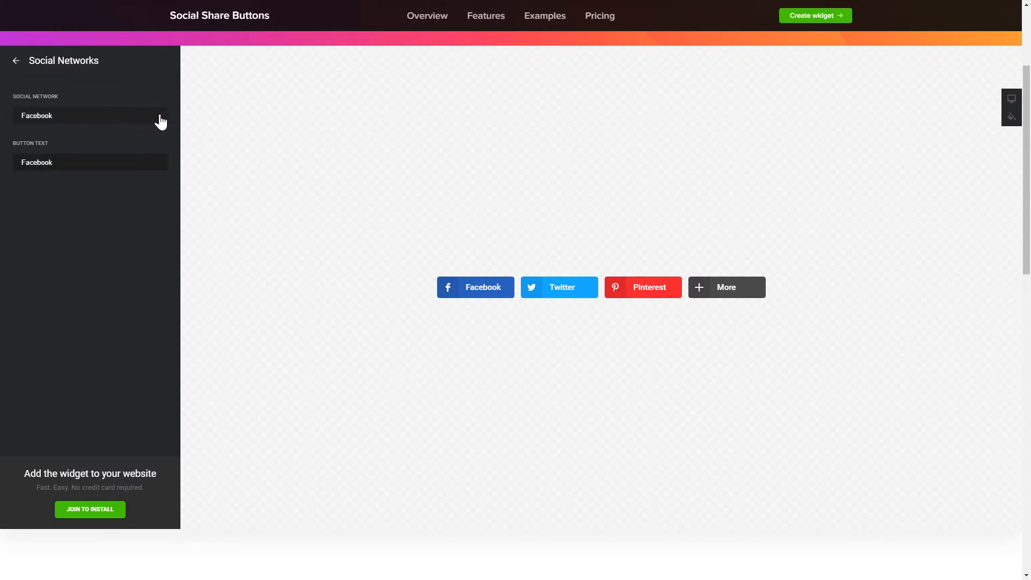
left_click(90, 115)
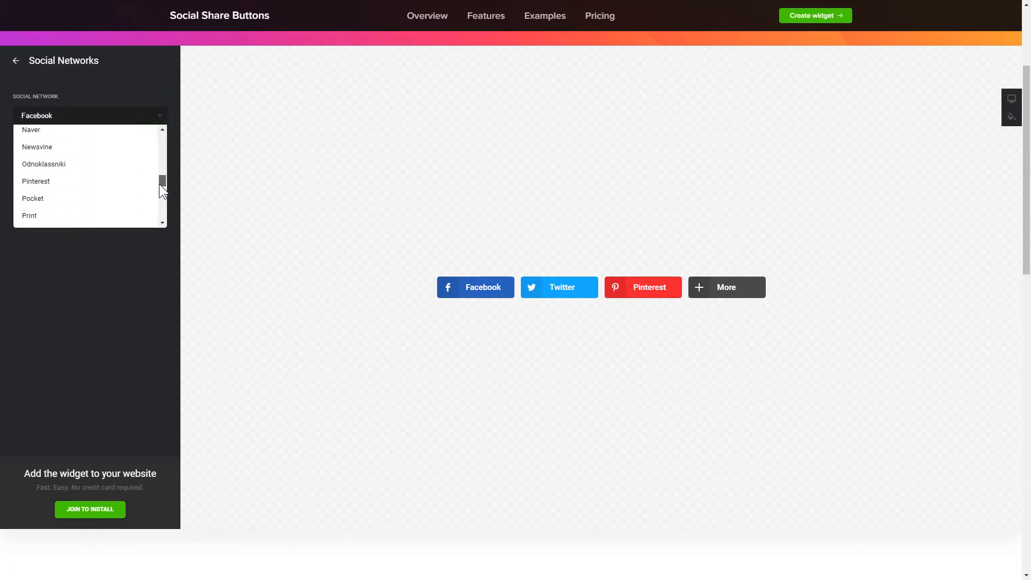
scroll("down", 3)
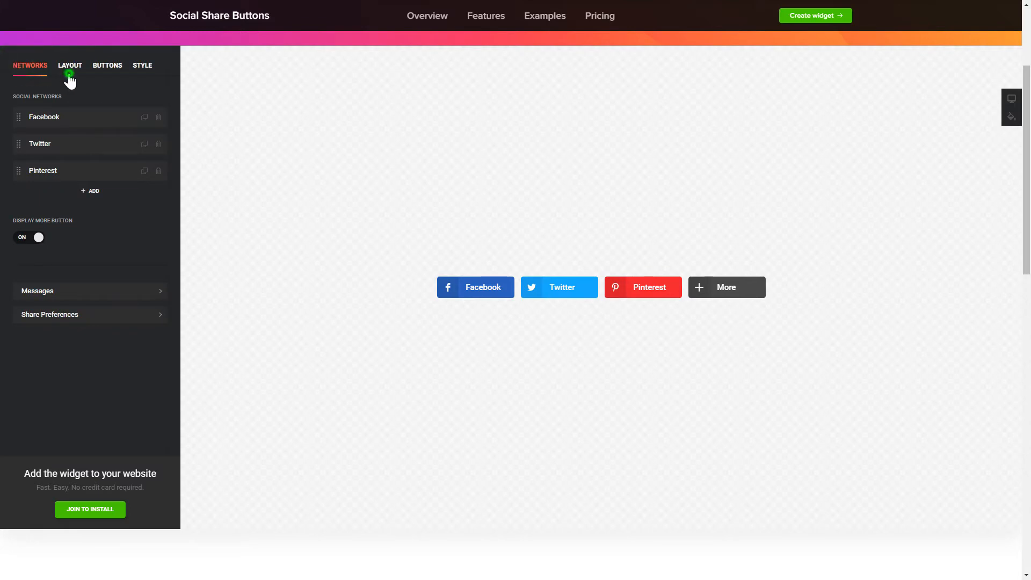
- Set the layout to Floating aligned Right, browse Buttons and Style, return to Networks
left_click(70, 65)
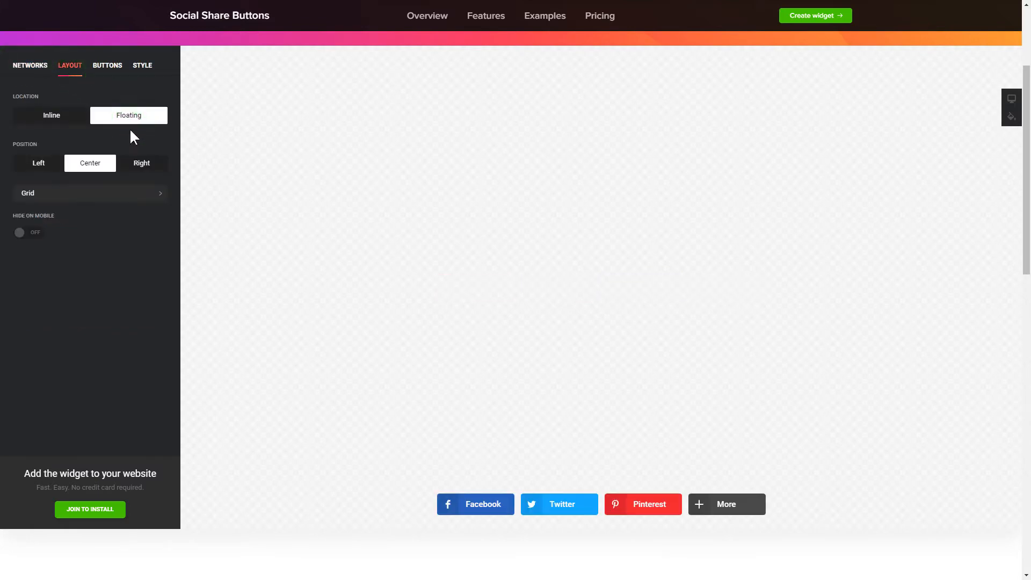
left_click(141, 163)
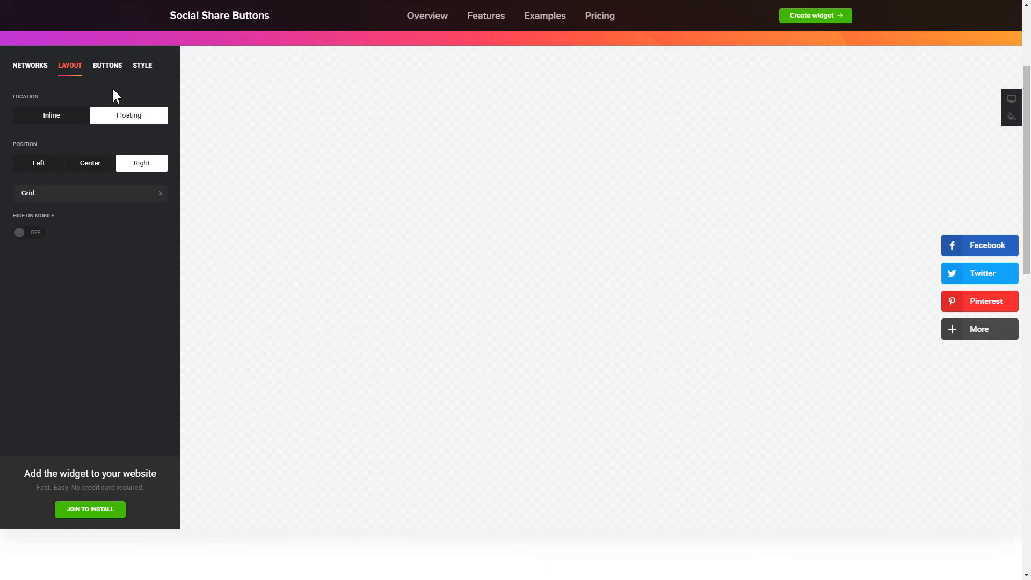
left_click(108, 65)
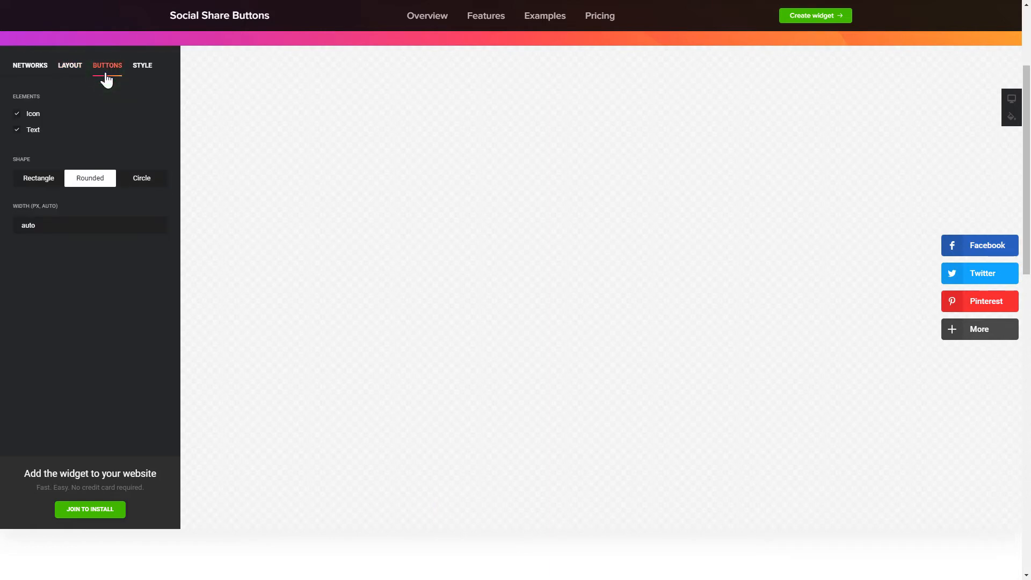
mouse_move(141, 81)
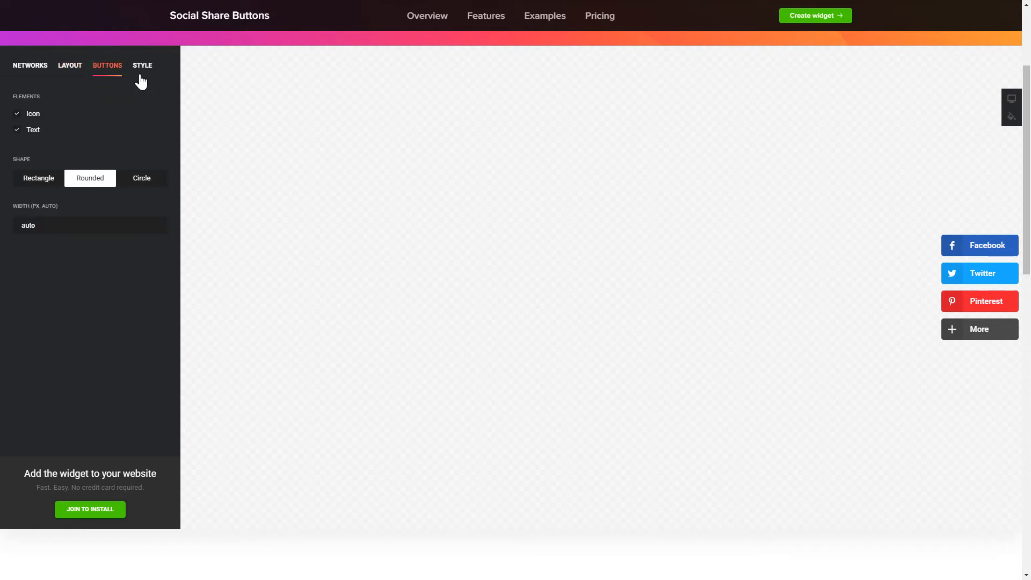
left_click(142, 65)
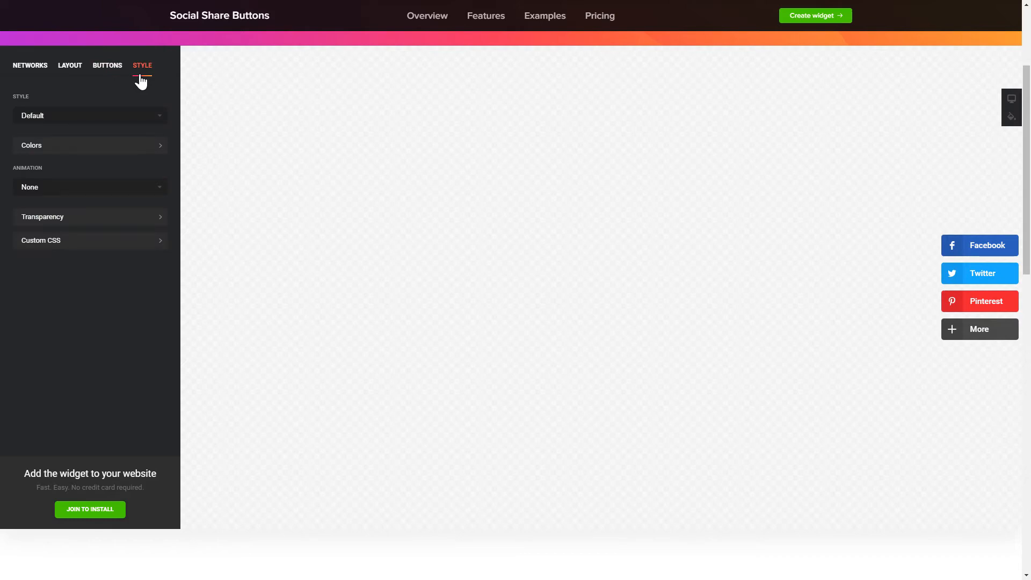
mouse_move(34, 79)
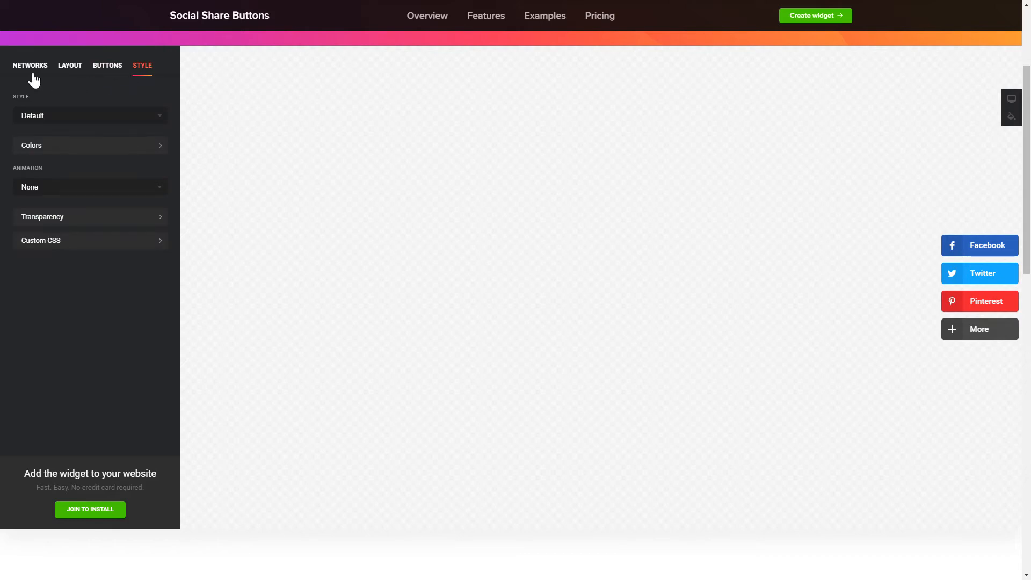
left_click(30, 65)
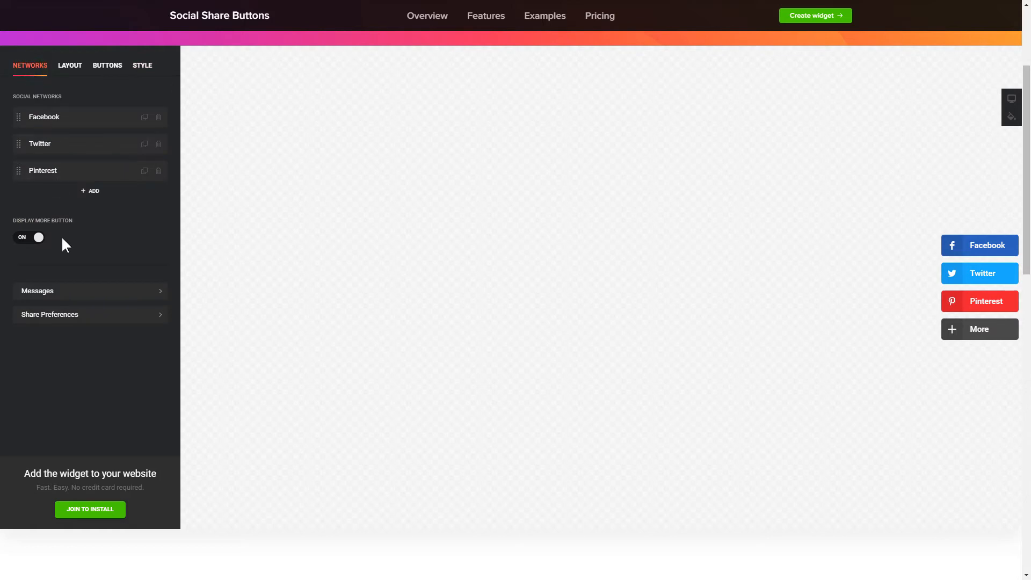
- Sign up for an Elfsight account from the install prompt, then save the widget
left_click(89, 509)
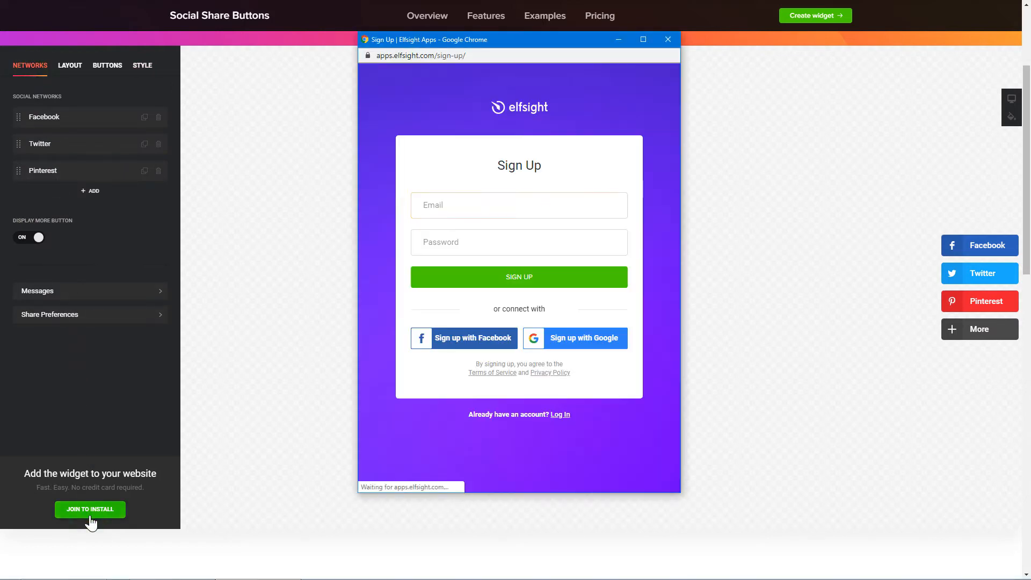
type("example@elfsight.com")
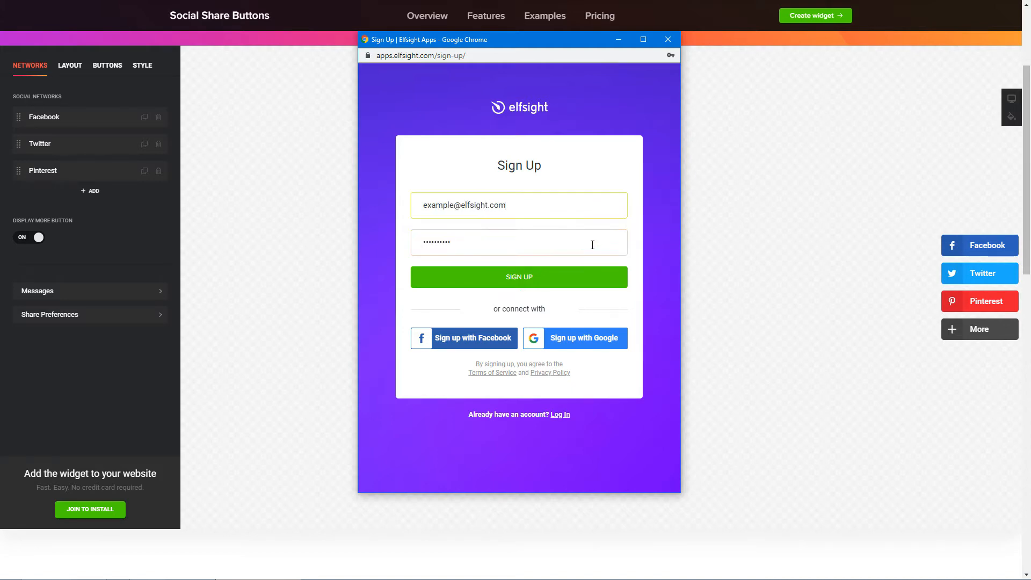
left_click(518, 276)
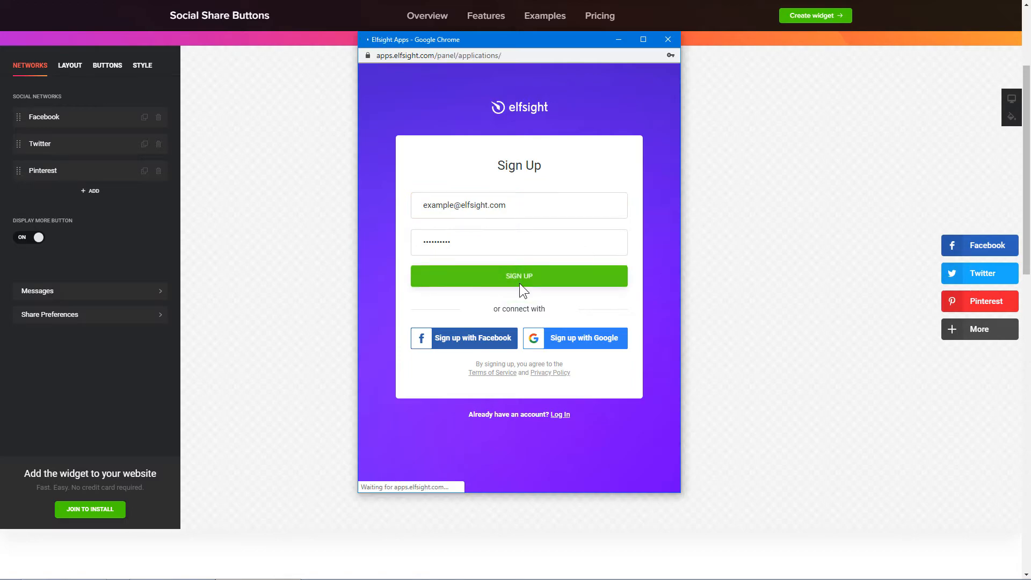
left_click(519, 276)
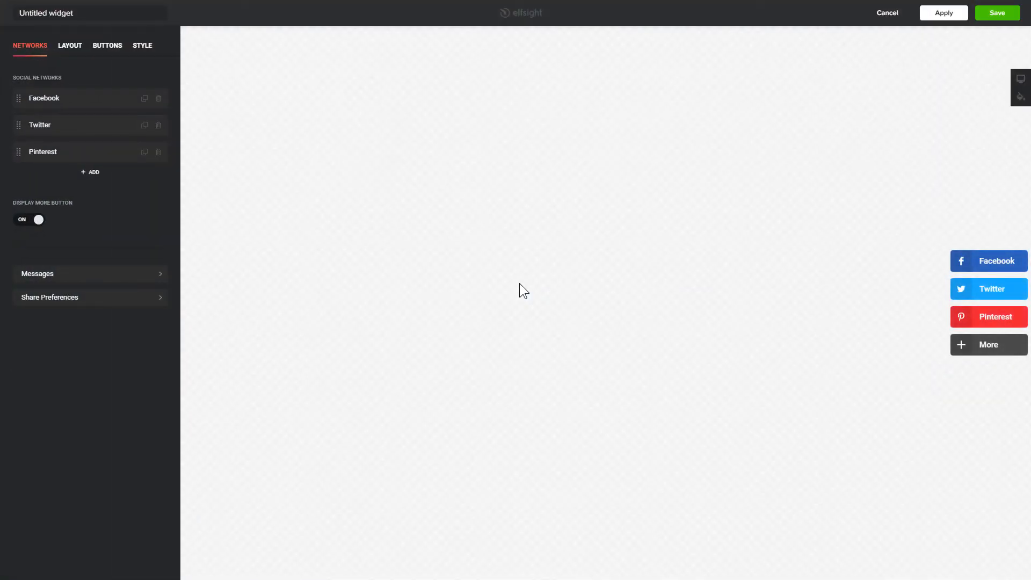
left_click(997, 13)
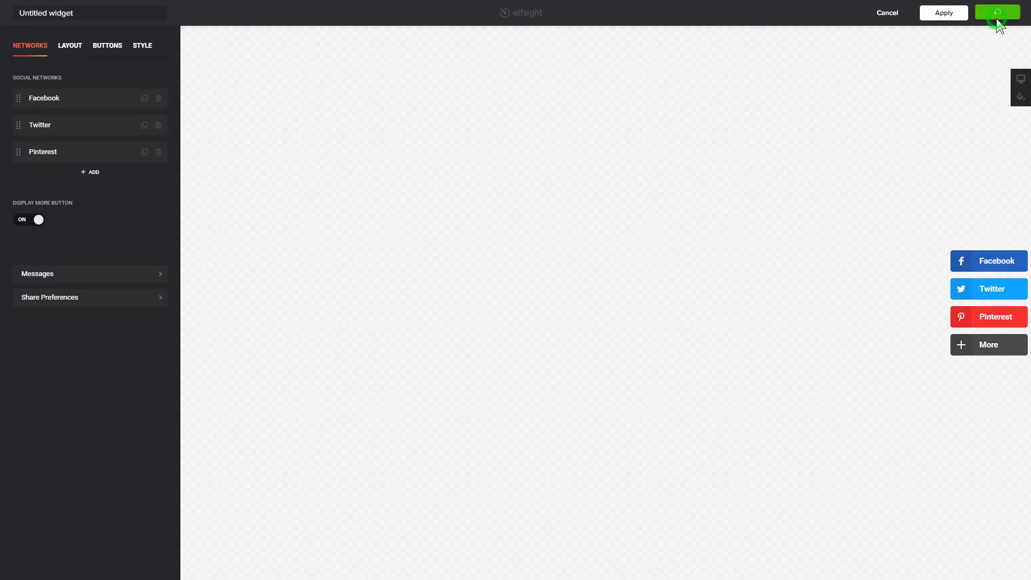
left_click(997, 11)
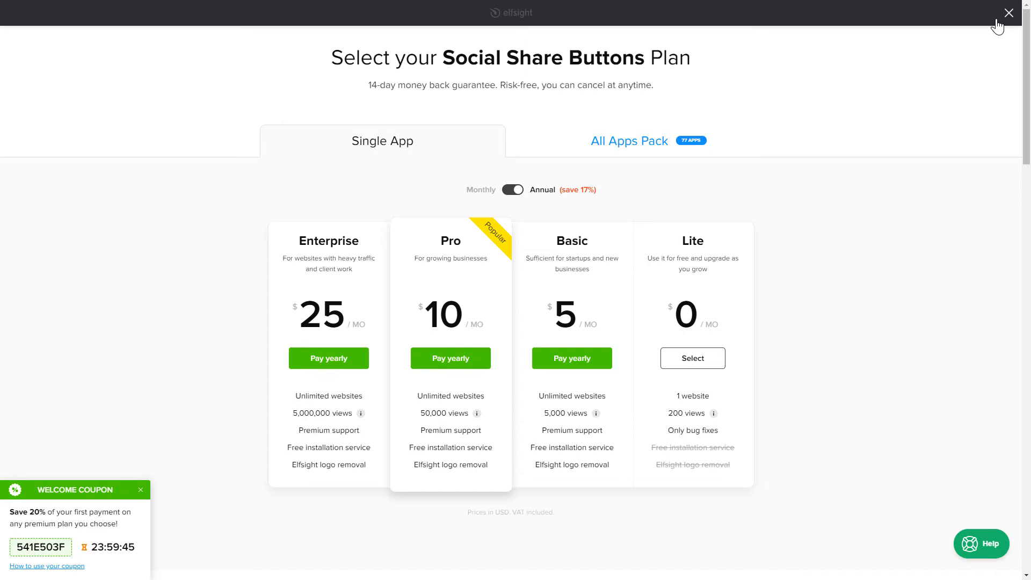
mouse_move(658, 292)
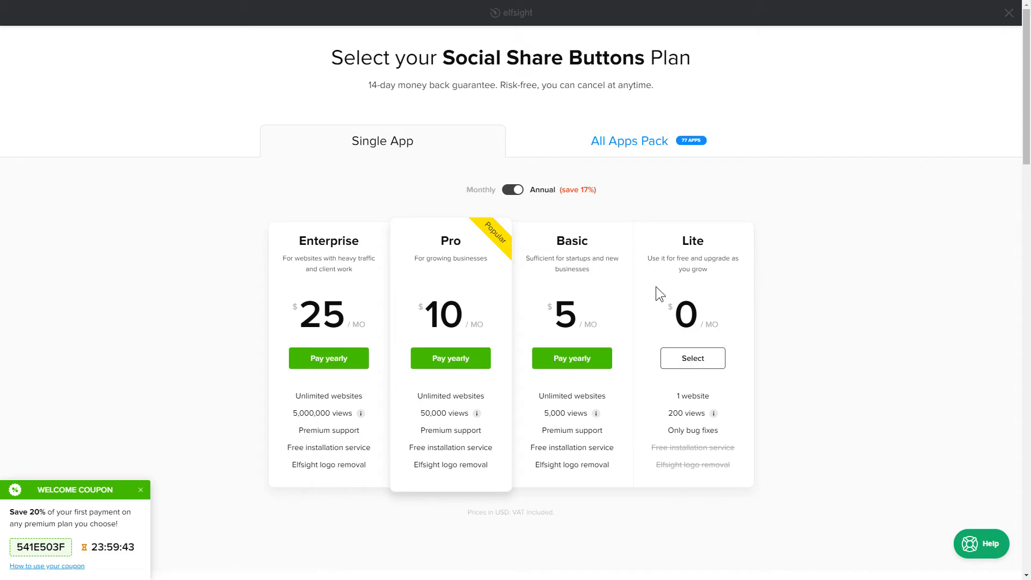
mouse_move(154, 399)
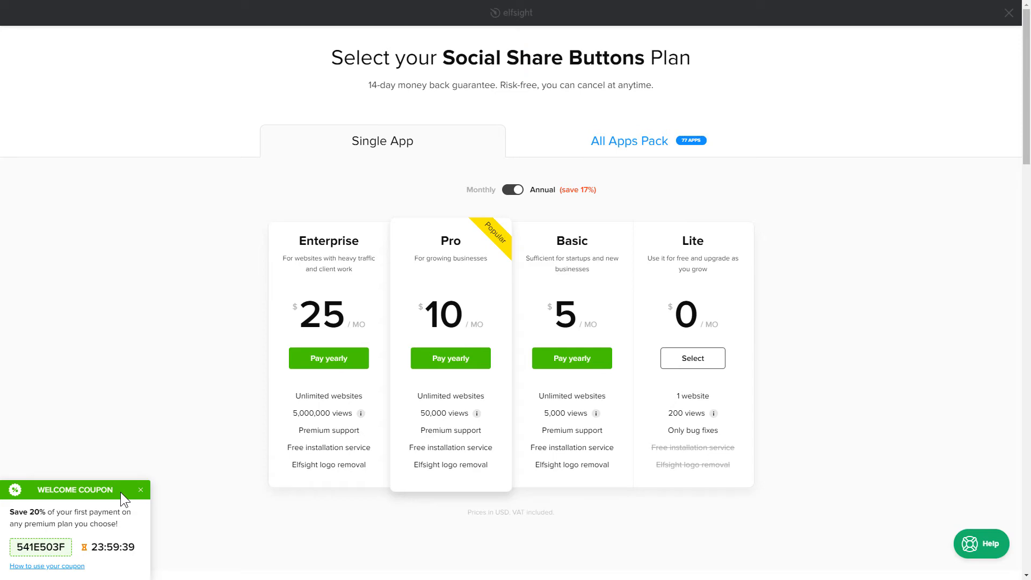
mouse_move(693, 371)
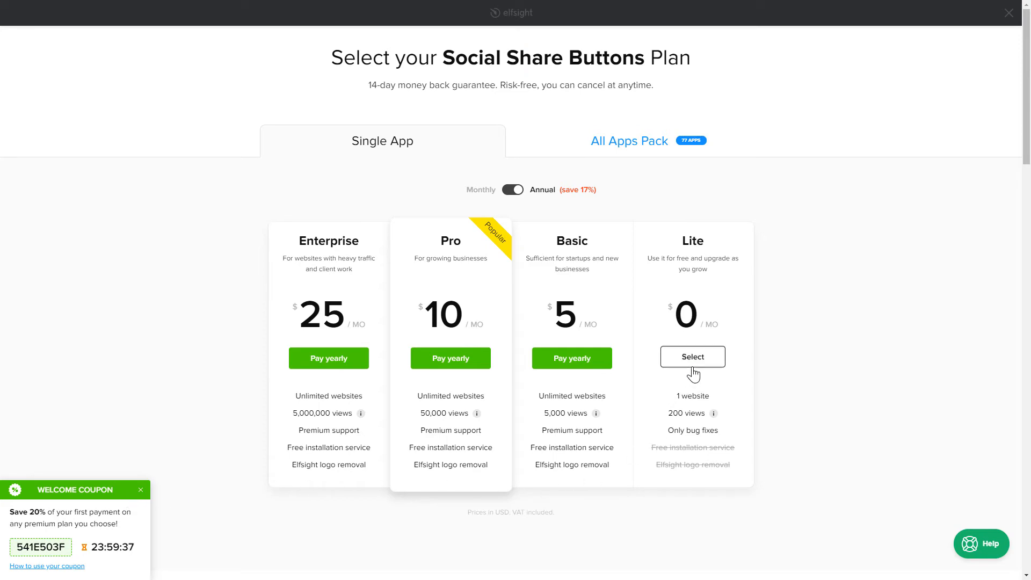
- Select the free Lite plan and copy the Untitled widget's embed code
left_click(693, 356)
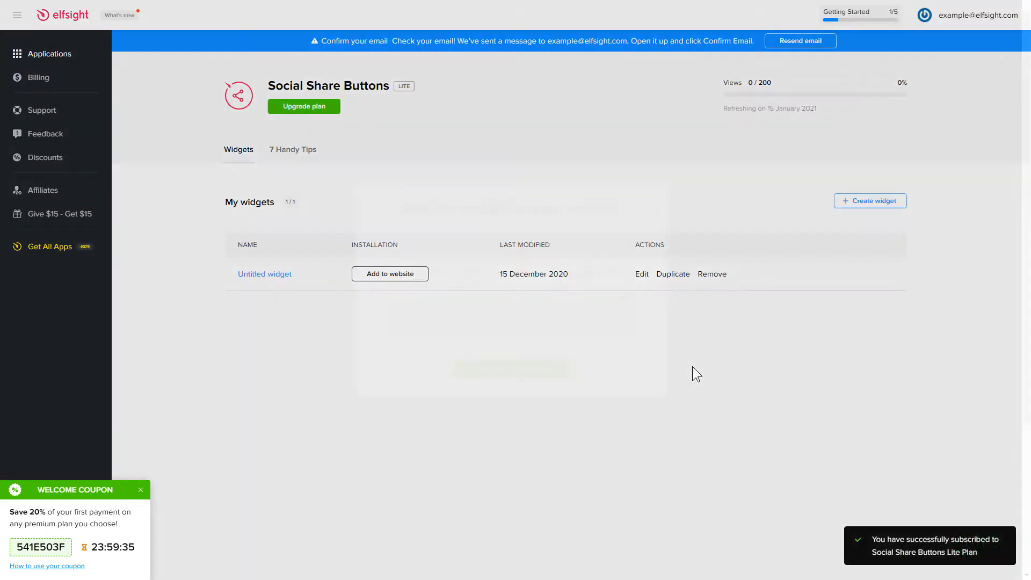
left_click(390, 274)
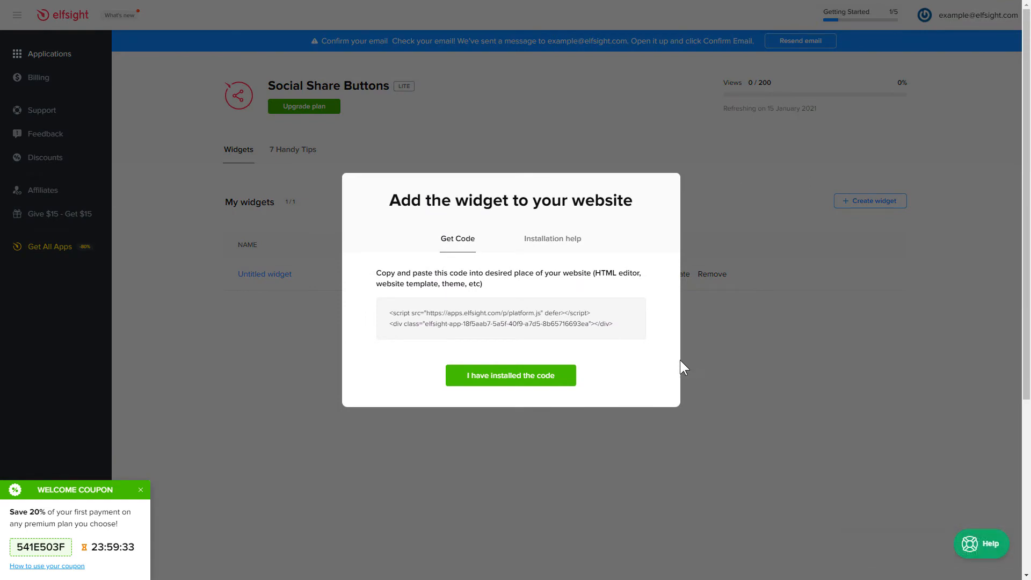
left_click(510, 319)
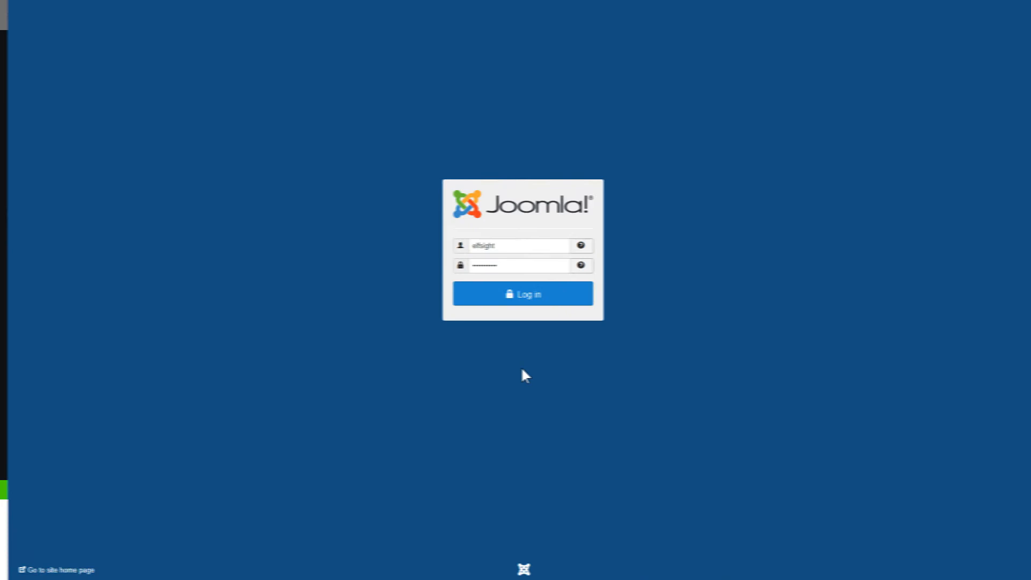
- Log in to Joomla administrator and go to Extensions > Templates > Templates
left_click(523, 293)
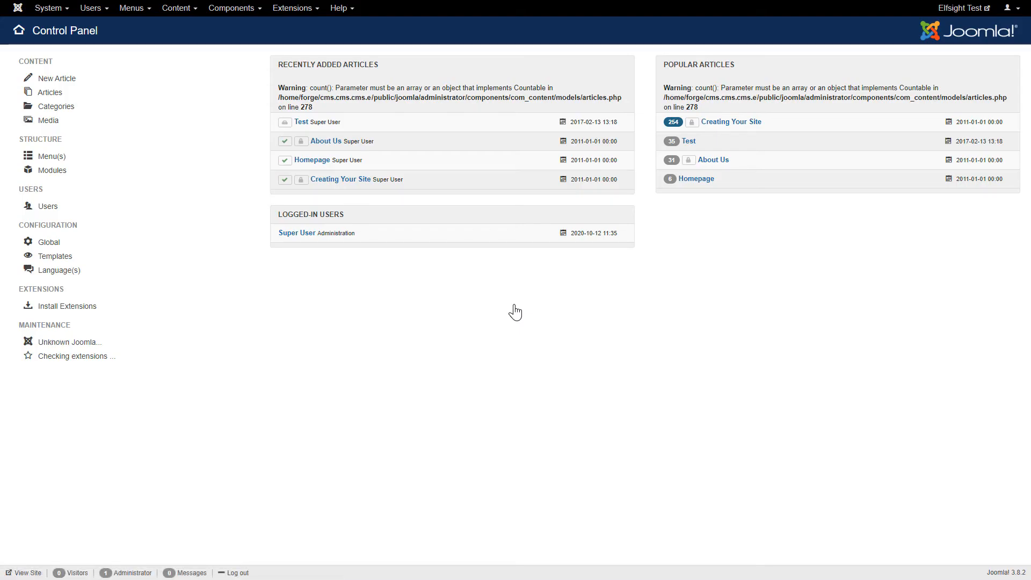
left_click(293, 8)
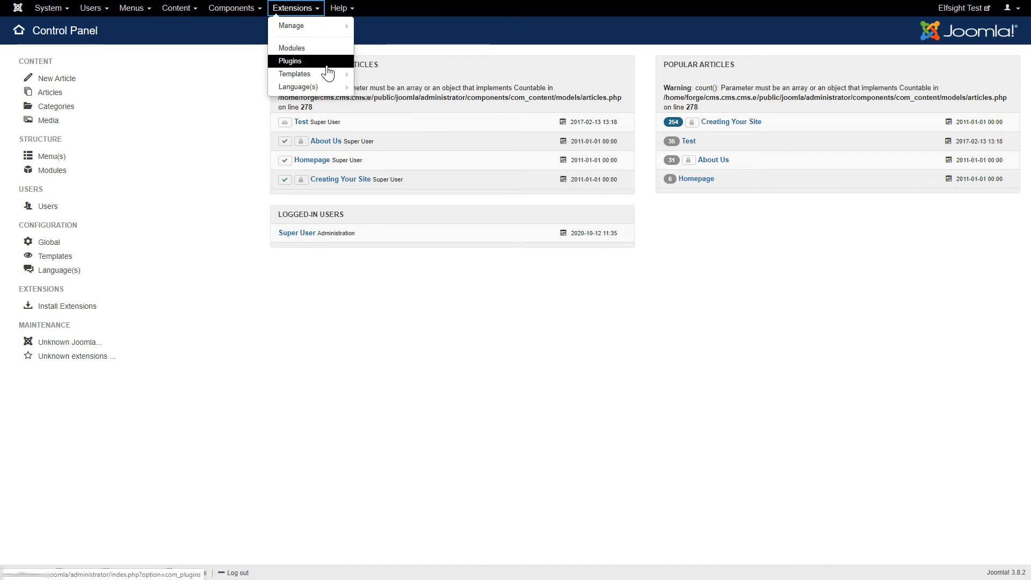
mouse_move(295, 74)
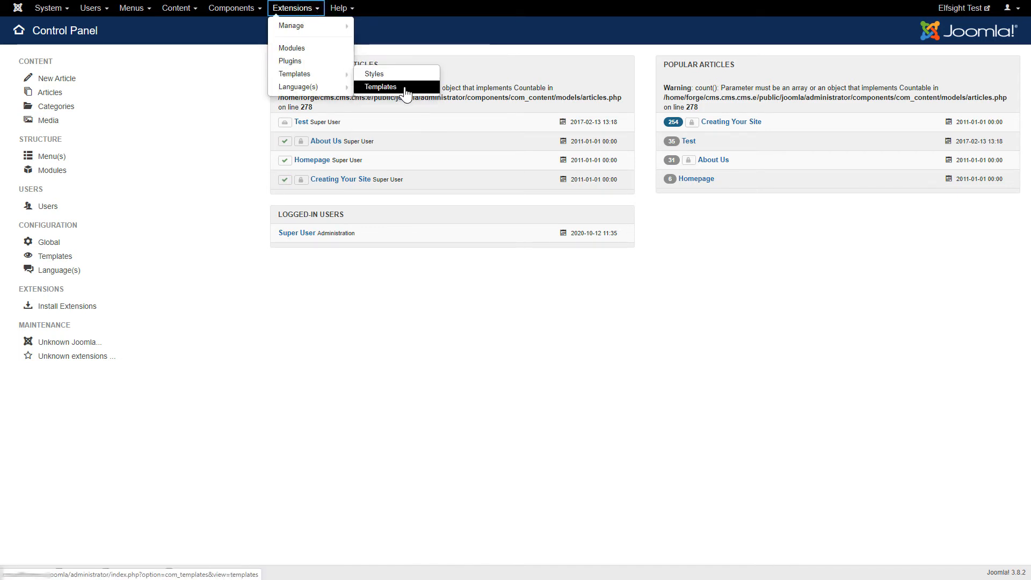
left_click(380, 86)
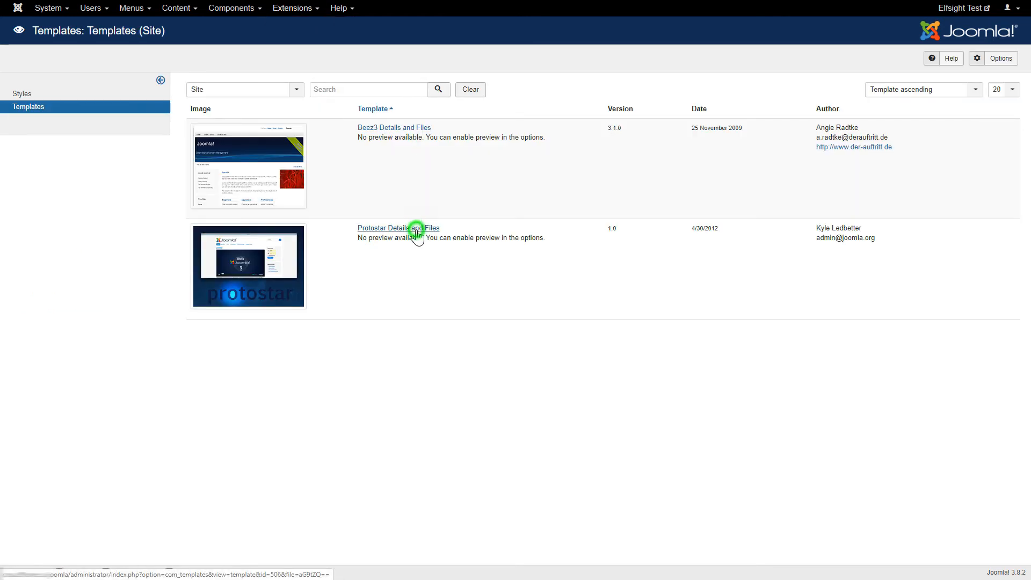
- Paste the Elfsight platform.js script below <body> in Protostar's index.php and save
left_click(397, 227)
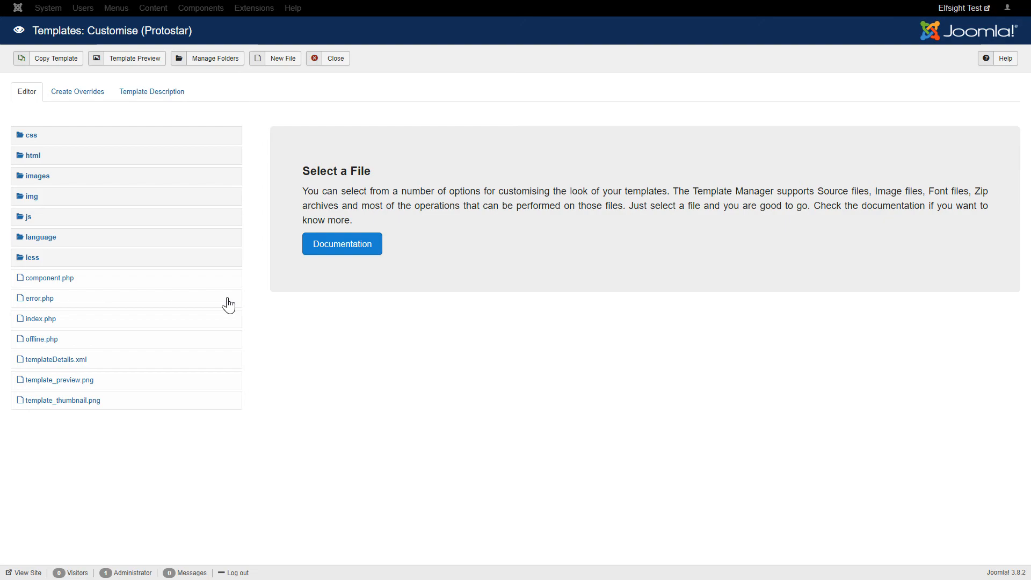
left_click(40, 318)
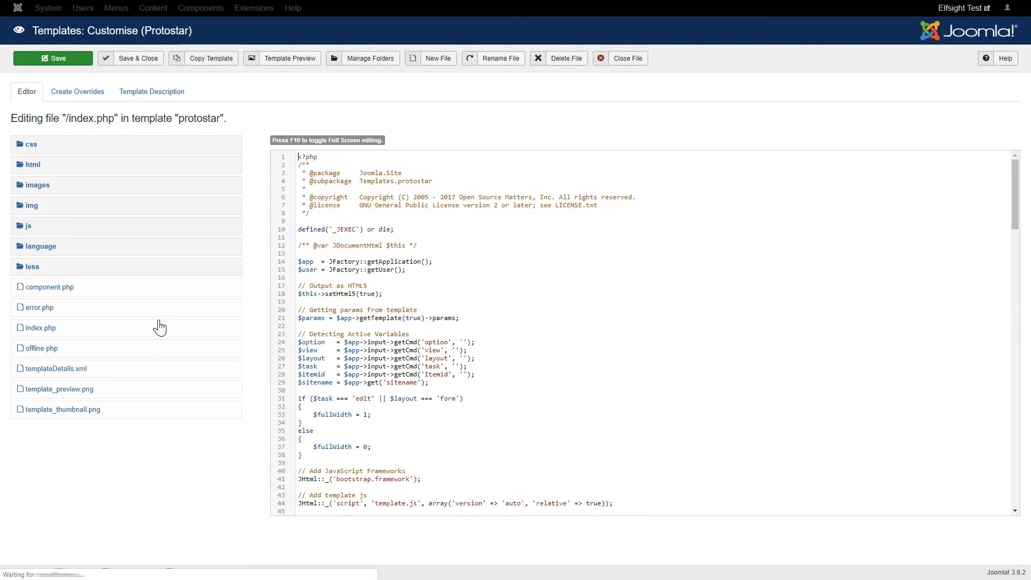
scroll("down", 3)
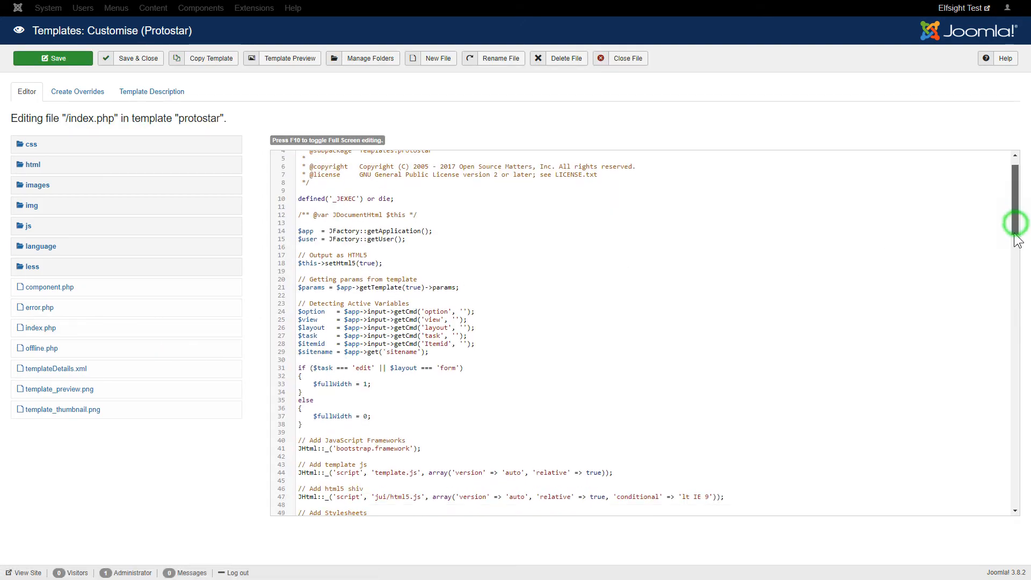
scroll("down", 3)
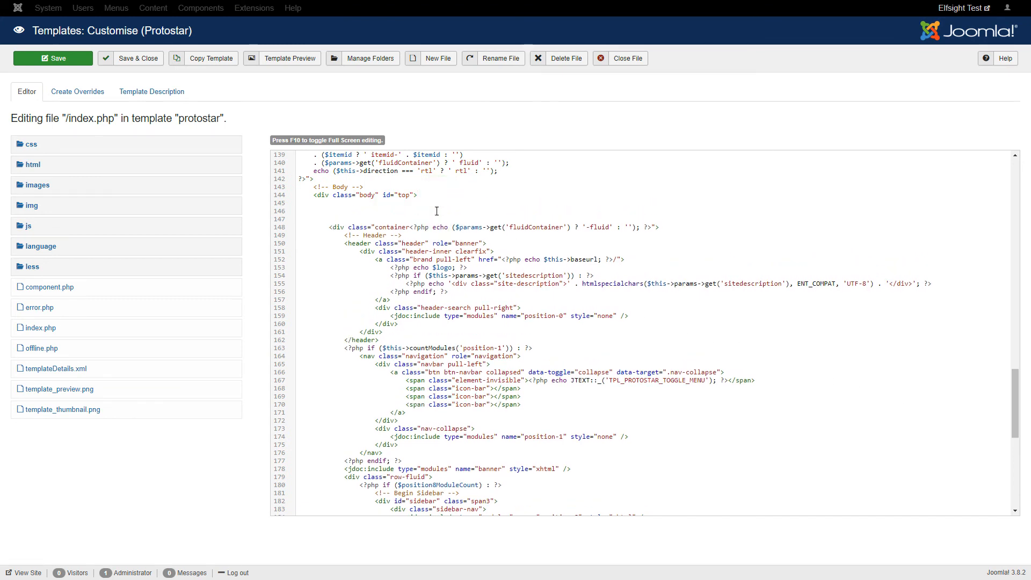
type("<script src=\"https://apps.elfsight.com/p/platform.js\" defer></script>")
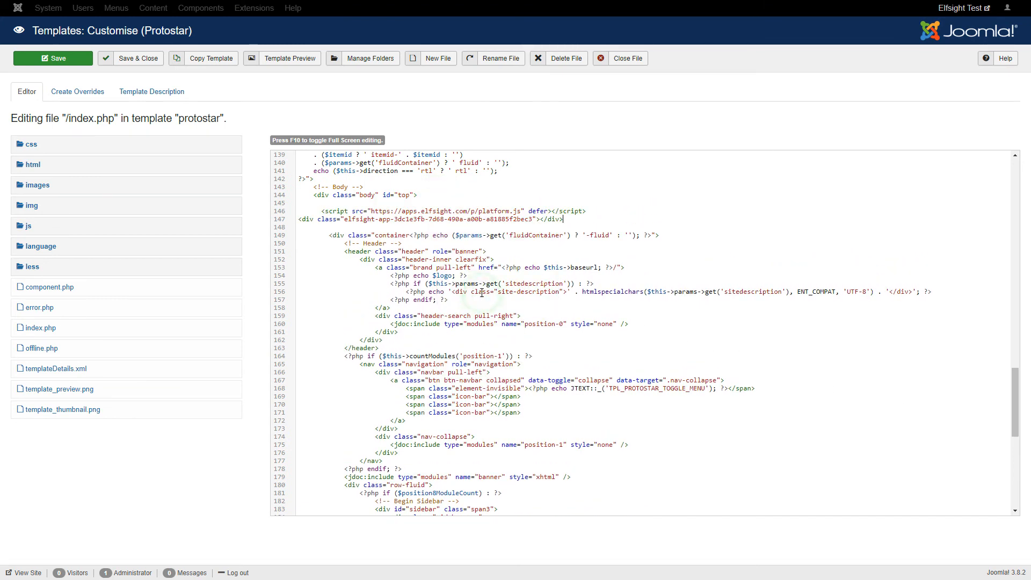
left_click(52, 58)
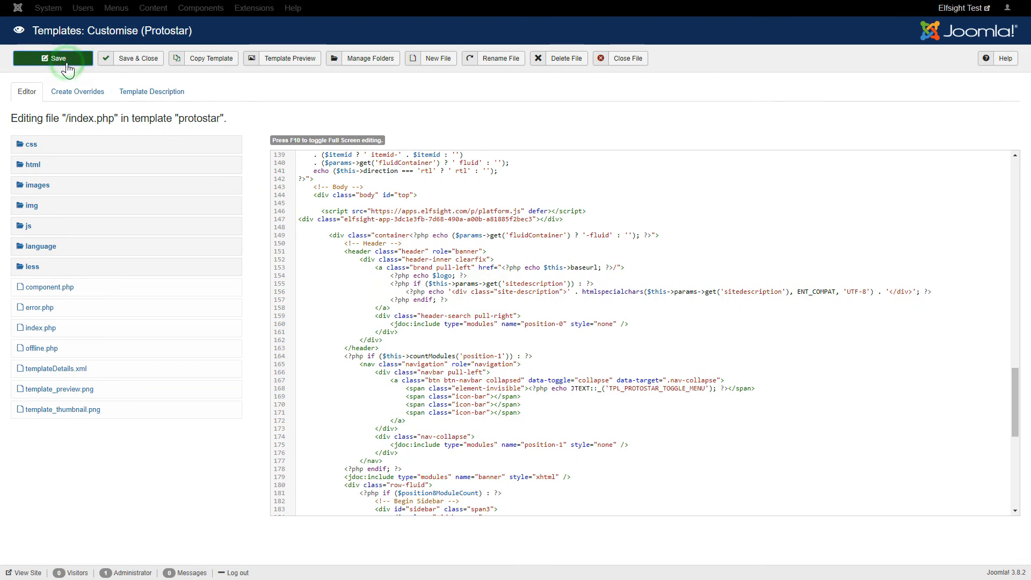
left_click(53, 58)
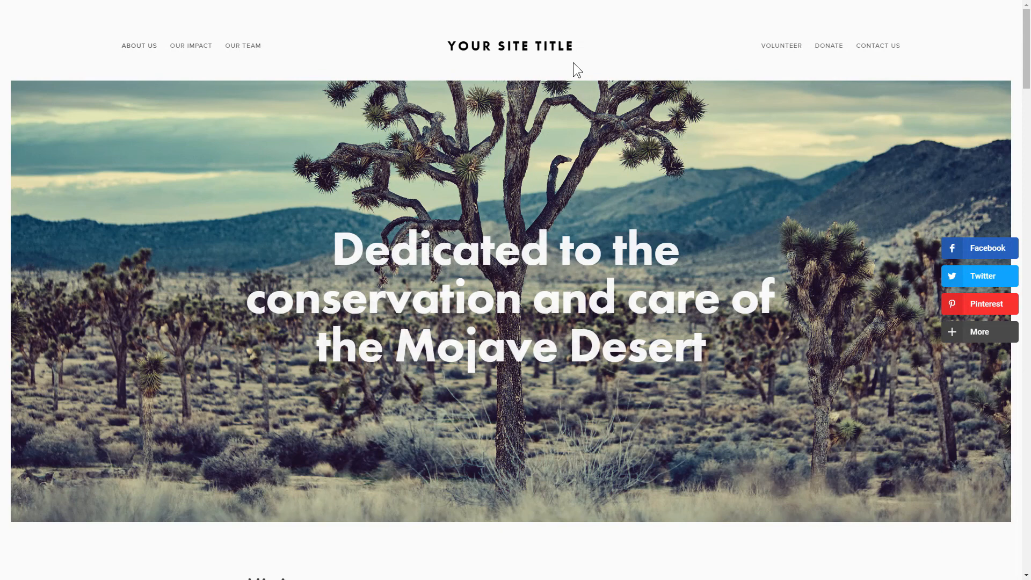
mouse_move(985, 299)
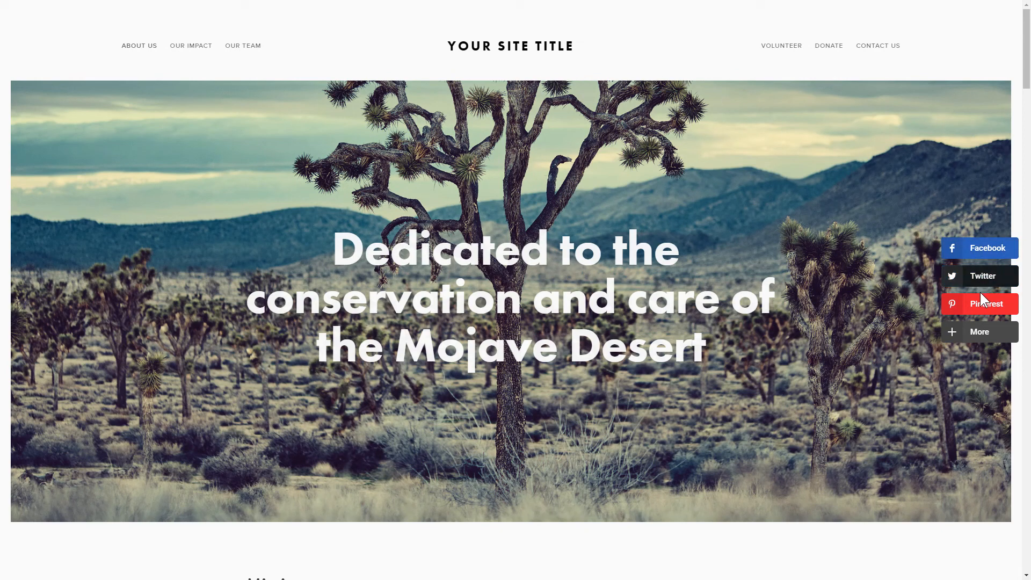